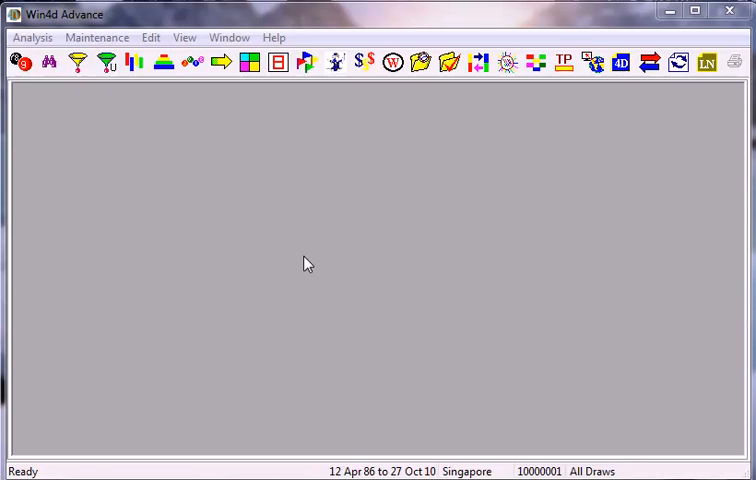
pyautogui.moveTo(320, 254)
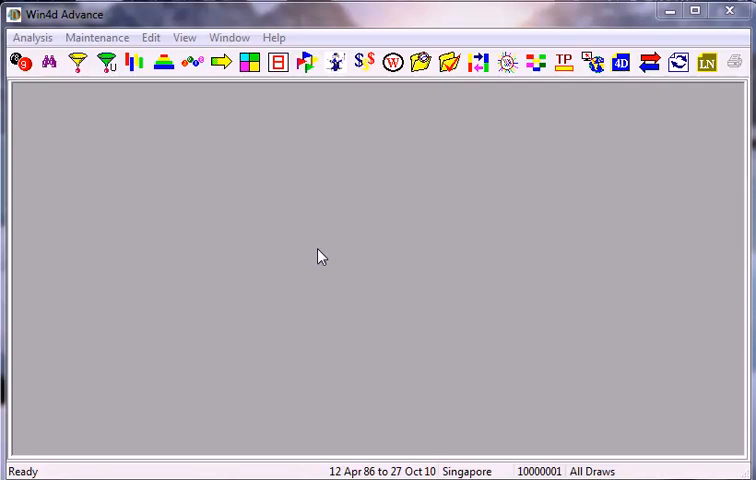
pyautogui.moveTo(112, 106)
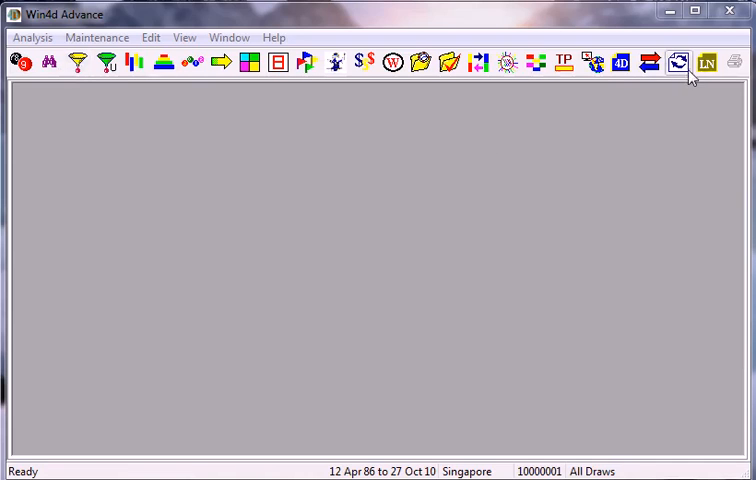
# Start a summary on the Singapore database with all draws, switch to Position3D, and generate.
pyautogui.click(680, 63)
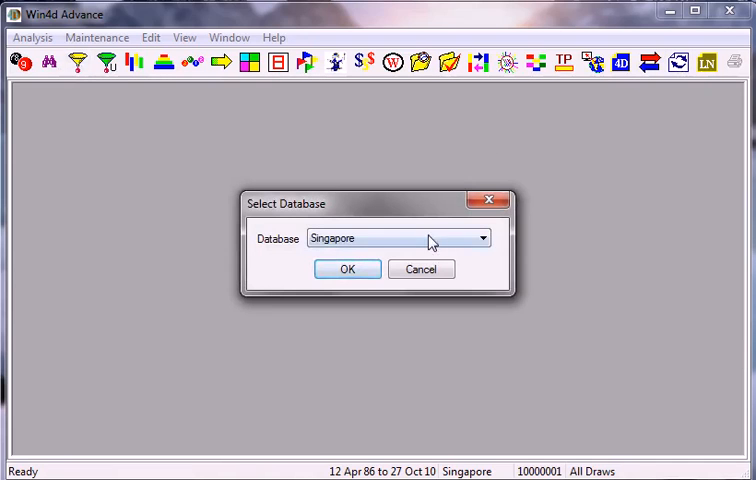
pyautogui.click(347, 268)
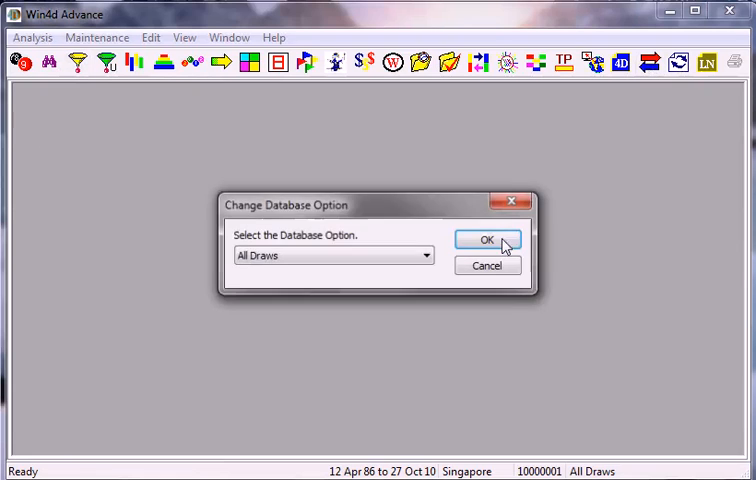
pyautogui.click(487, 239)
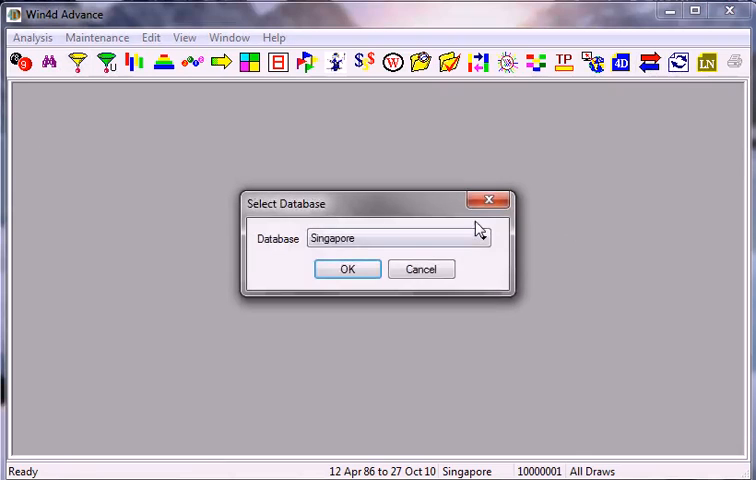
pyautogui.click(481, 238)
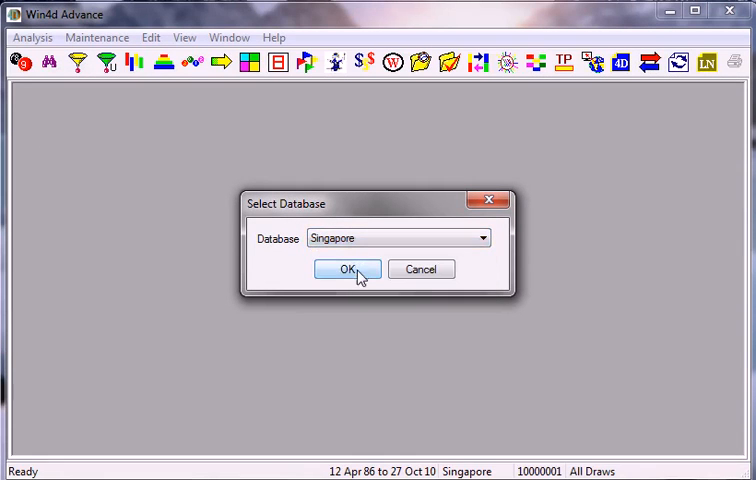
pyautogui.click(347, 269)
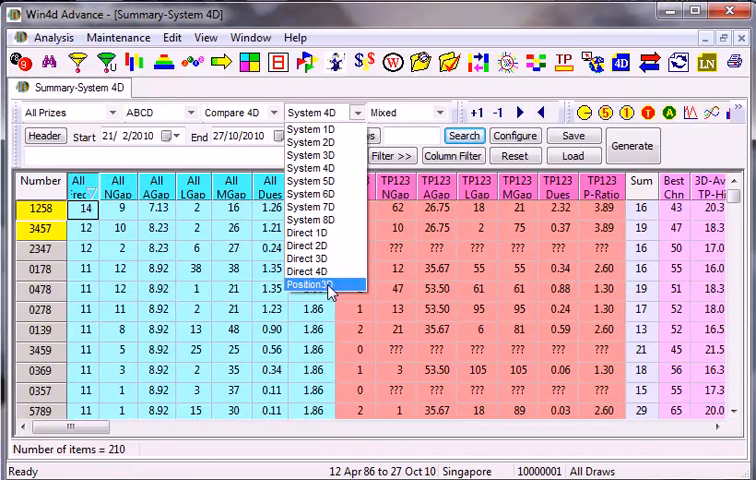
pyautogui.click(310, 285)
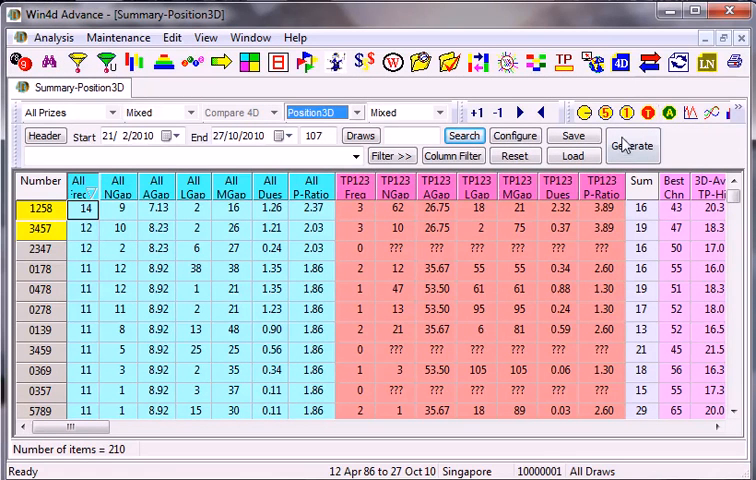
pyautogui.click(631, 145)
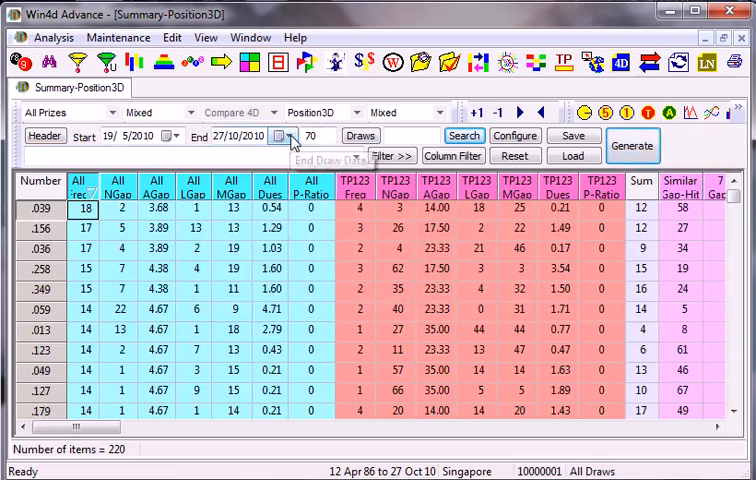
# Move the Position3D summary's end date back to 29/9/2010.
pyautogui.click(285, 135)
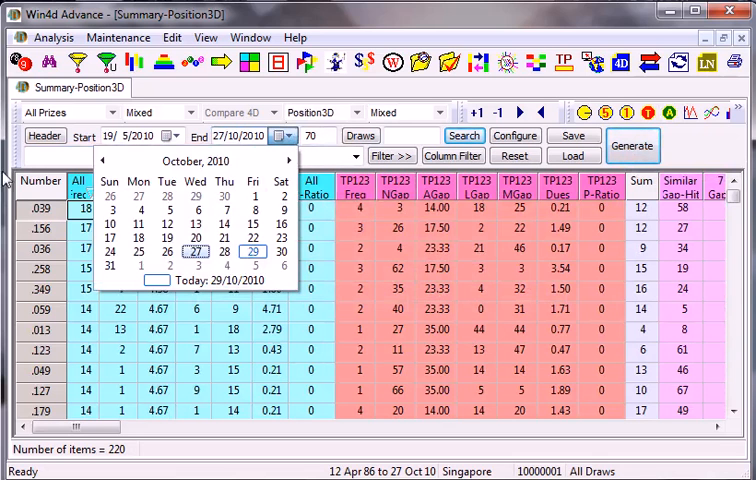
pyautogui.click(101, 161)
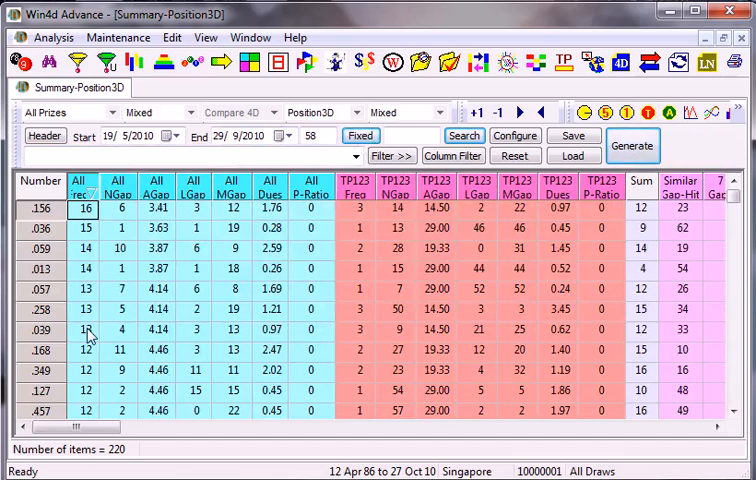
pyautogui.moveTo(108, 225)
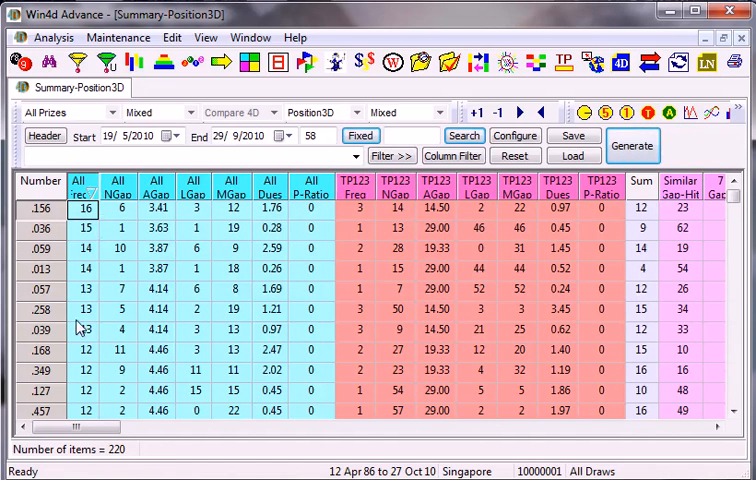
pyautogui.moveTo(80, 335)
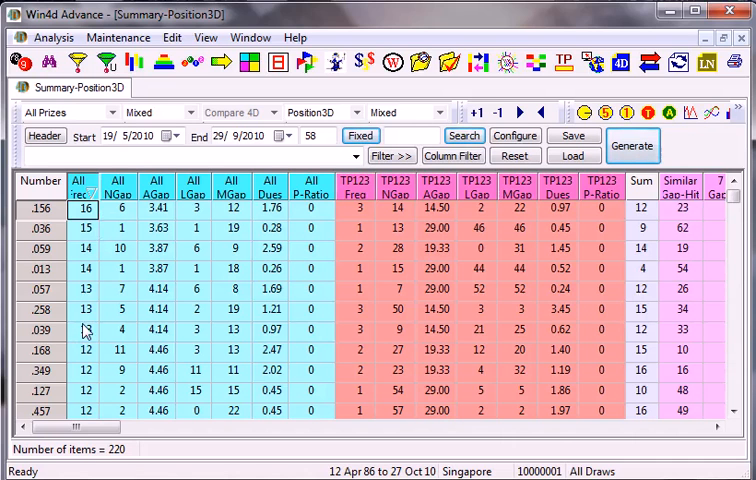
# Expand the .039 number set into a Direct 4D summary of its 60 permutations.
pyautogui.click(85, 330)
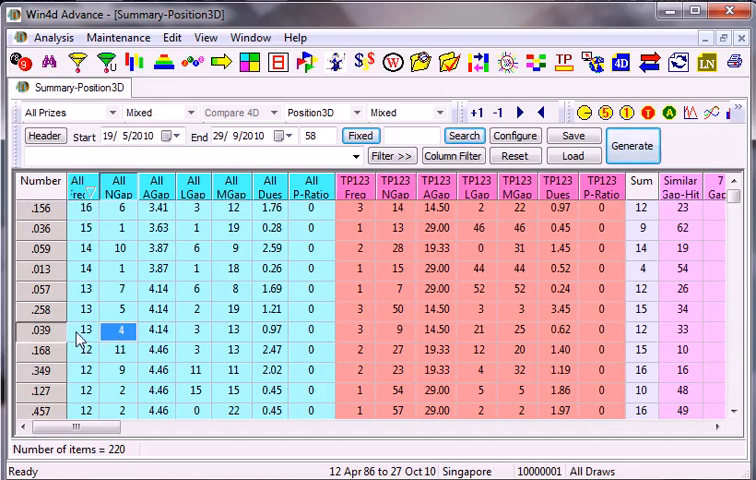
pyautogui.click(85, 330)
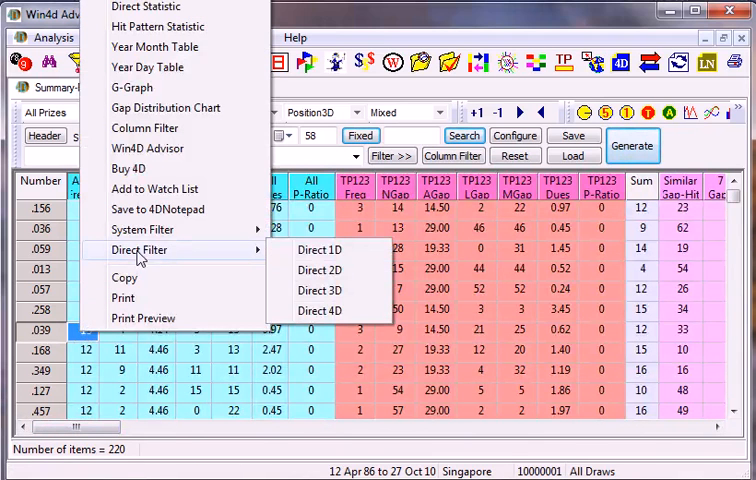
pyautogui.click(319, 290)
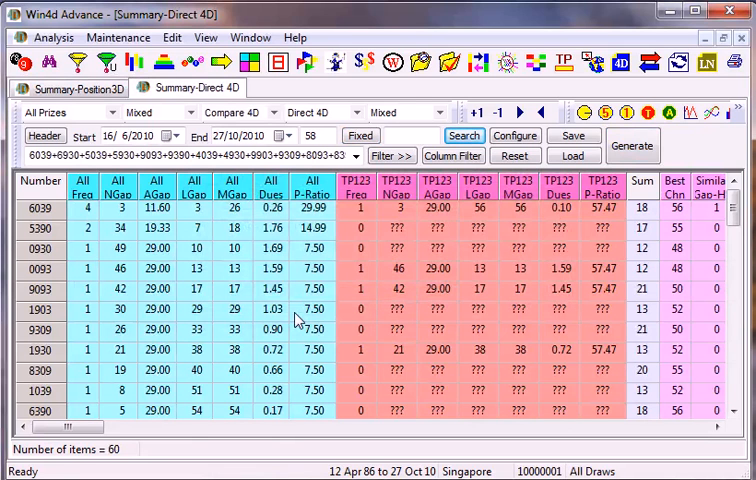
pyautogui.moveTo(333, 180)
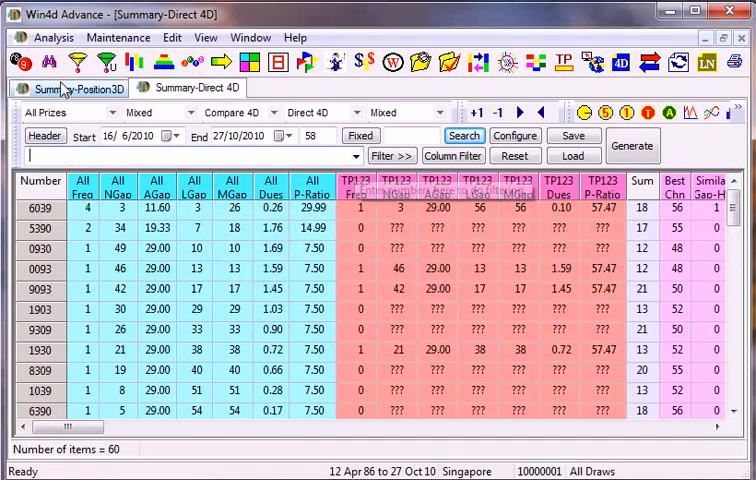
# On the Position3D summary, view the Big/Small hit pattern breakdown and select BSSB.
pyautogui.click(72, 88)
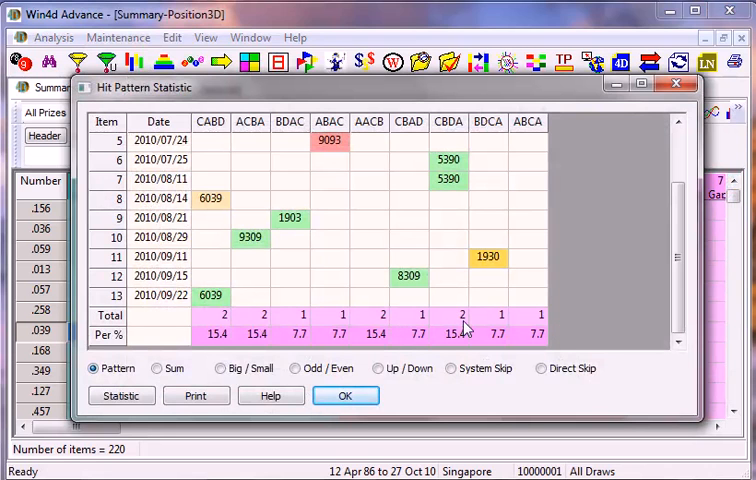
pyautogui.click(157, 368)
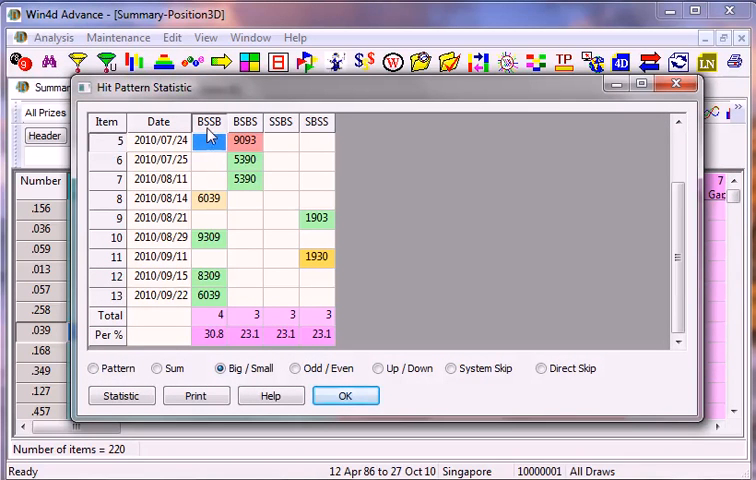
pyautogui.moveTo(212, 135)
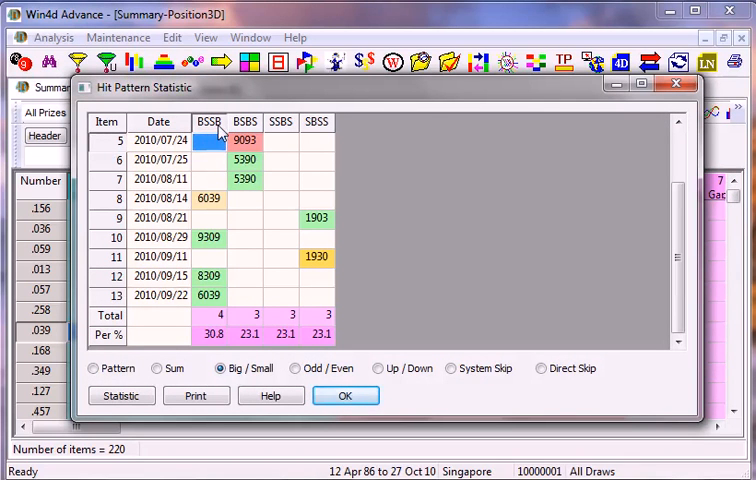
pyautogui.click(297, 368)
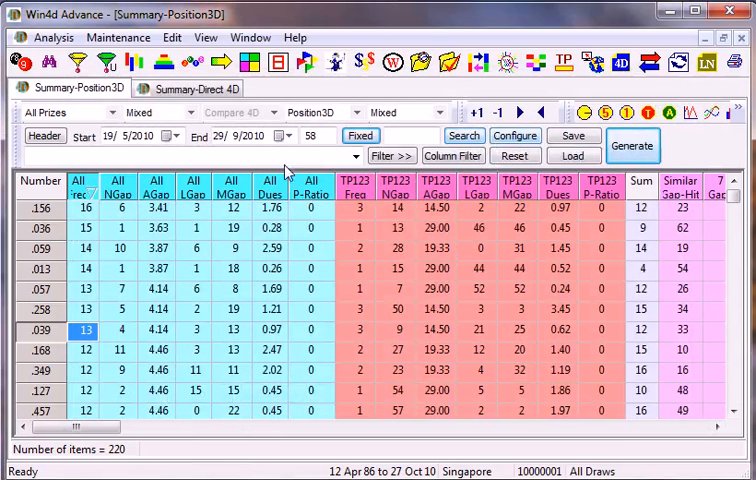
pyautogui.click(197, 88)
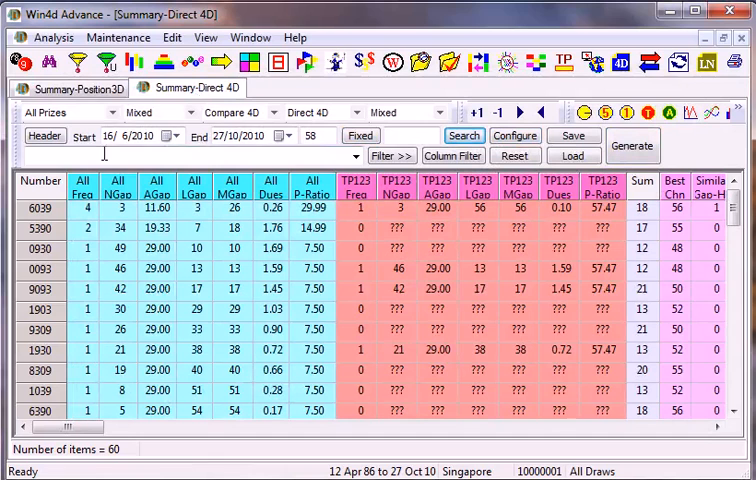
pyautogui.click(70, 88)
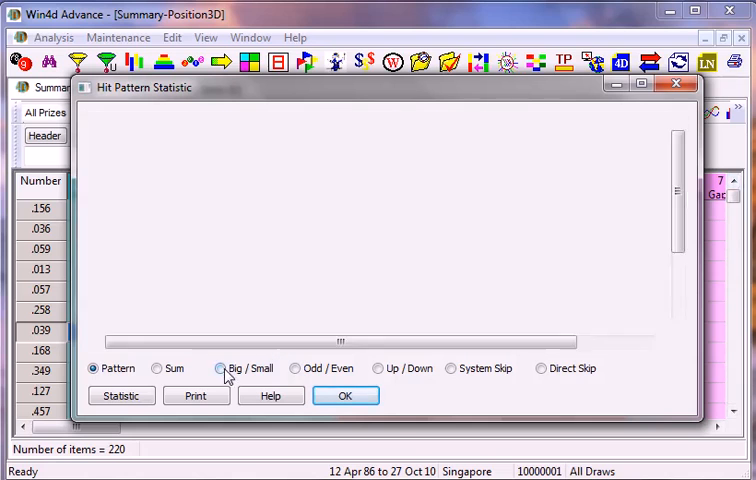
pyautogui.click(219, 368)
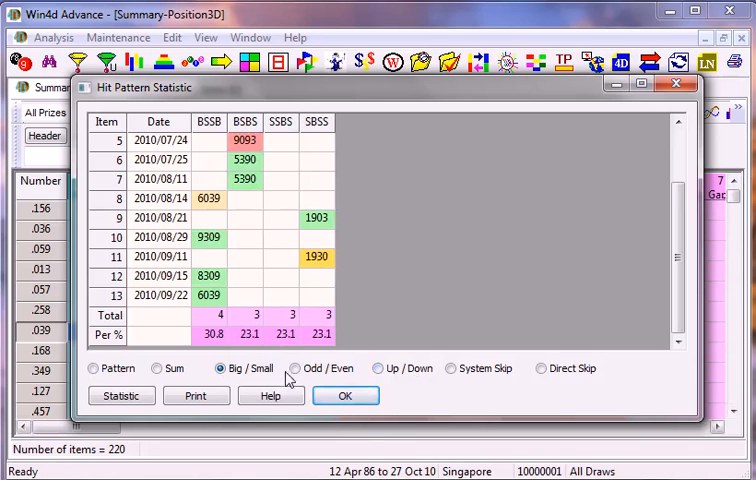
pyautogui.click(295, 368)
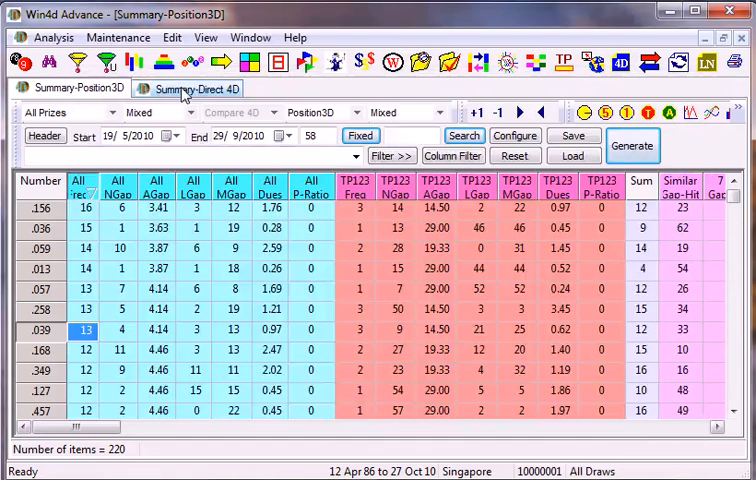
# On the Direct 4D summary, enter BSS& and apply the Big or Small pattern filter.
pyautogui.click(190, 88)
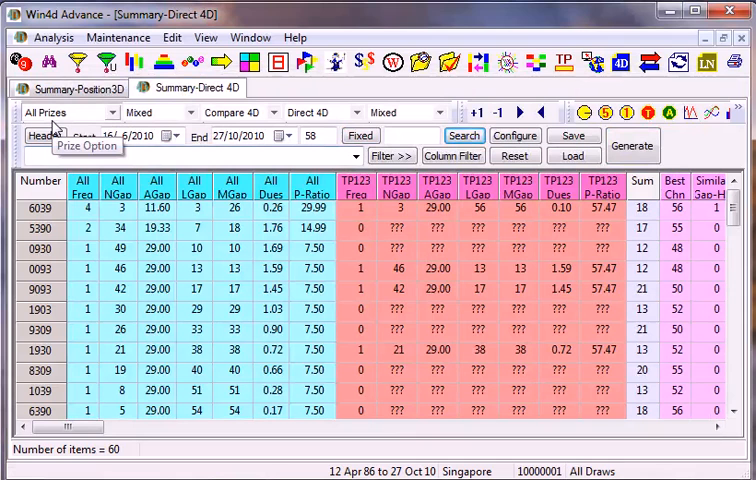
pyautogui.write('BSS&')
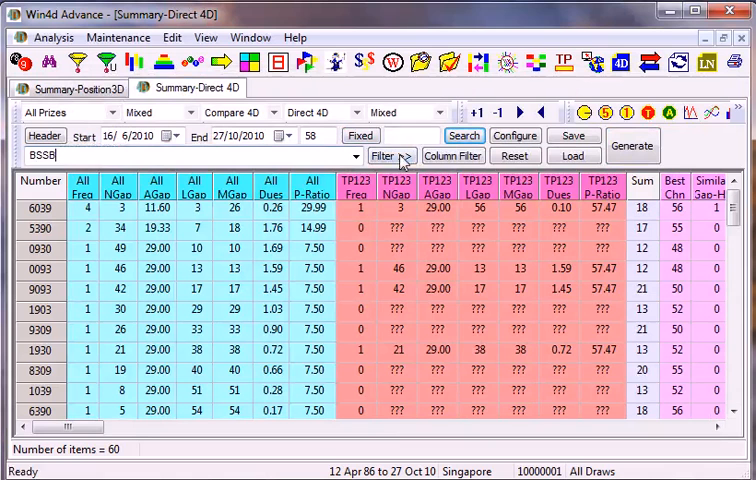
pyautogui.click(389, 156)
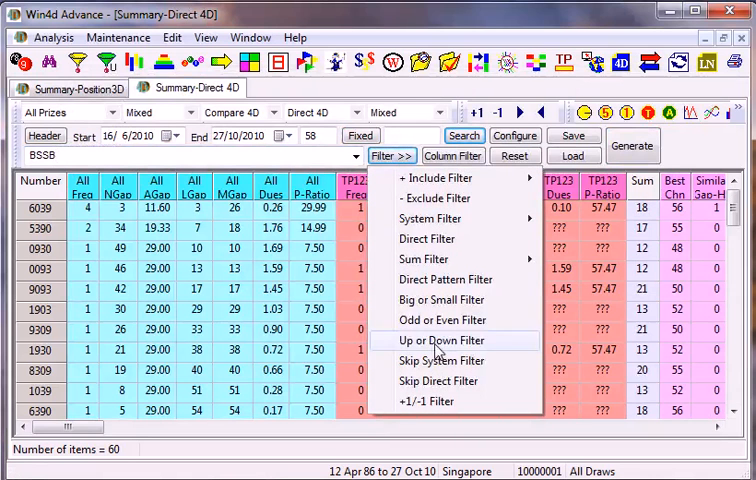
pyautogui.moveTo(443, 300)
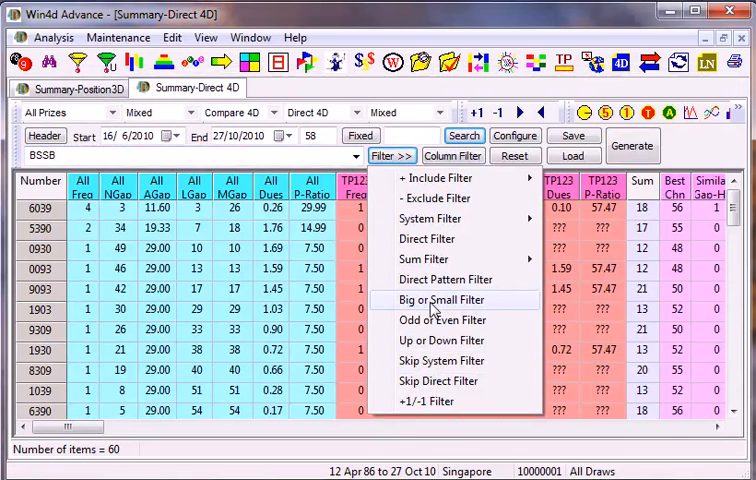
pyautogui.moveTo(445, 279)
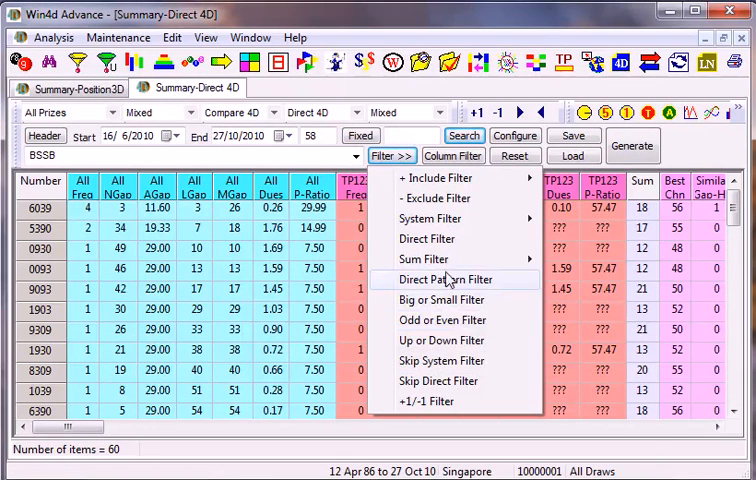
pyautogui.moveTo(443, 300)
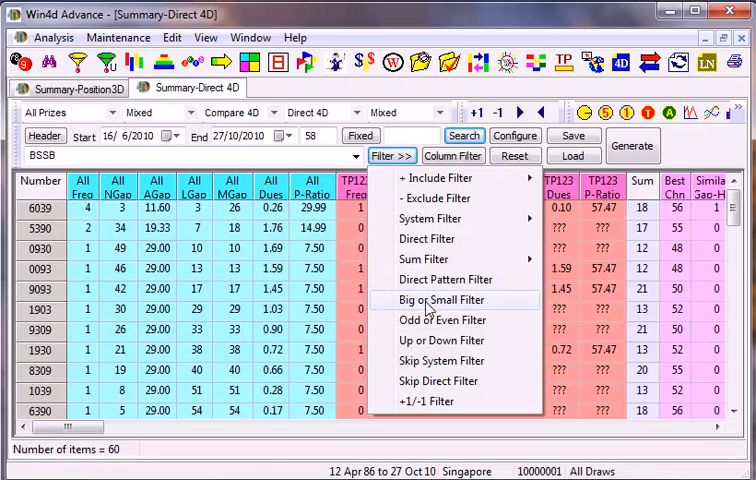
pyautogui.click(443, 299)
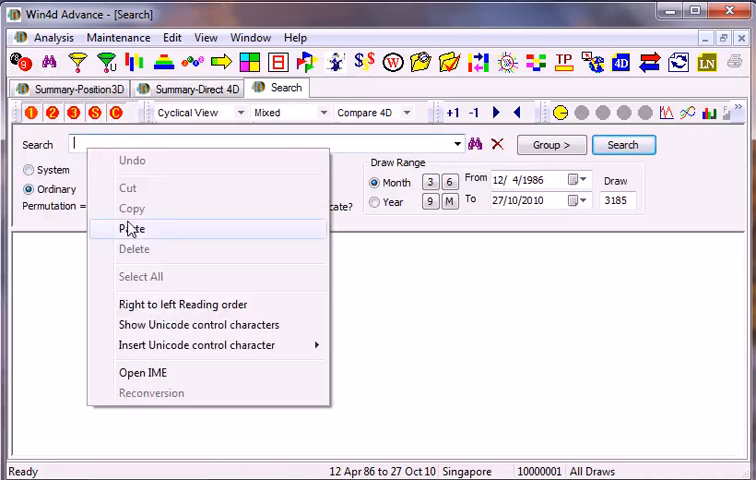
# Paste the ten BSSB numbers into Search, run it for 93 hits, and return to Position3D.
pyautogui.click(131, 228)
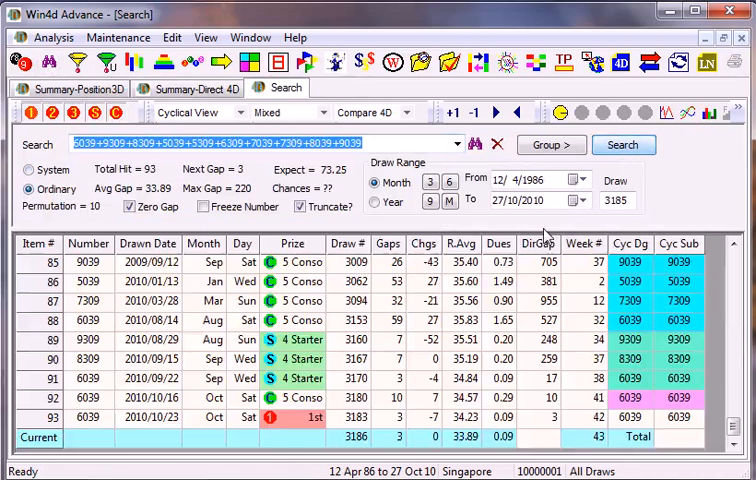
pyautogui.click(213, 417)
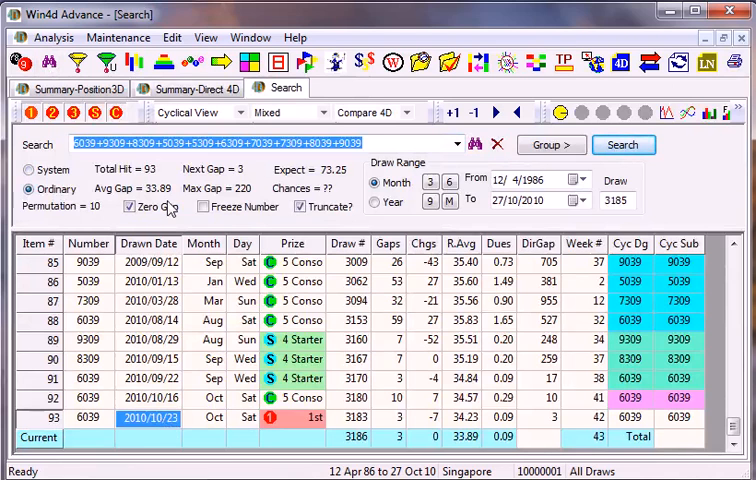
pyautogui.click(70, 88)
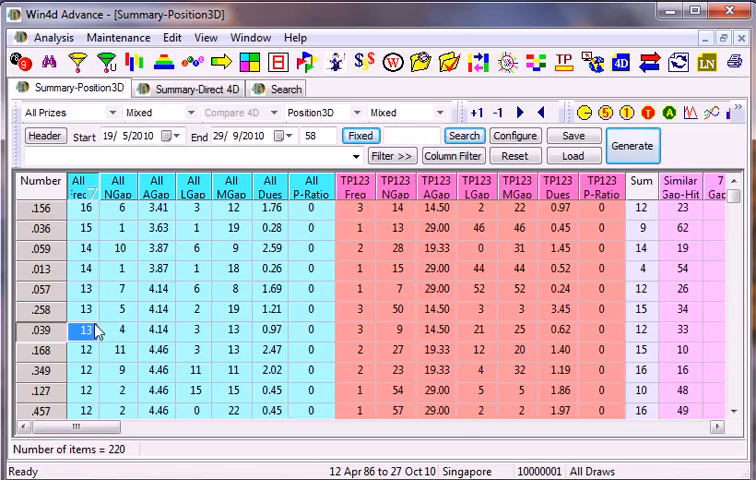
pyautogui.rightClick(83, 330)
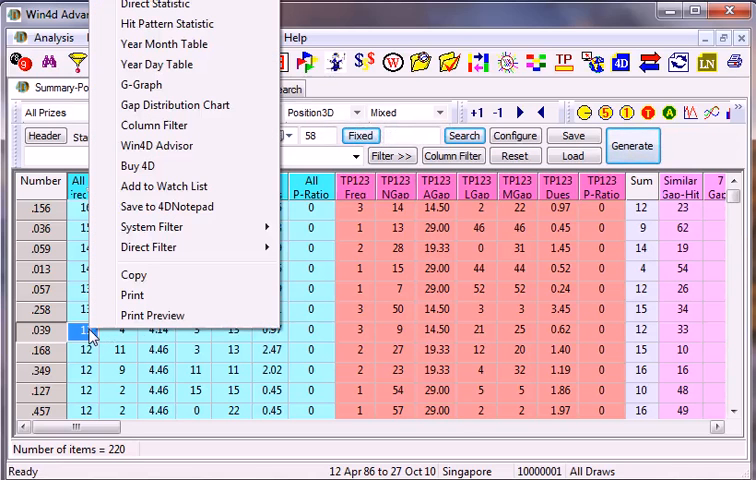
pyautogui.moveTo(132, 295)
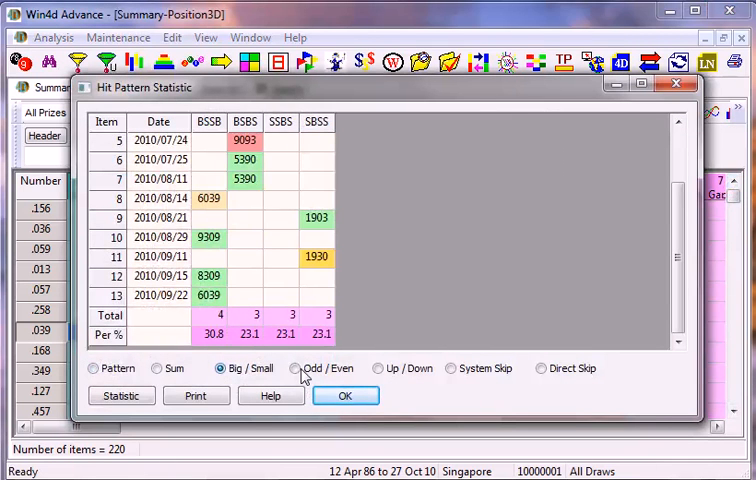
pyautogui.click(379, 368)
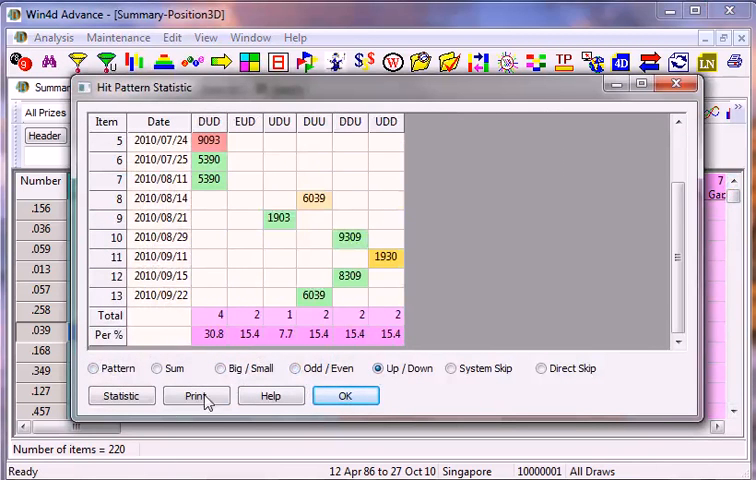
pyautogui.click(345, 395)
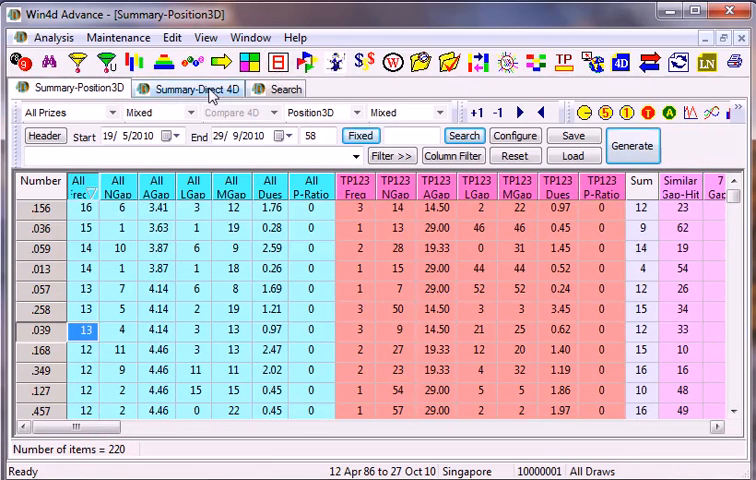
# Switch back to the Direct 4D summary filtered to the ten BSSB numbers.
pyautogui.click(190, 88)
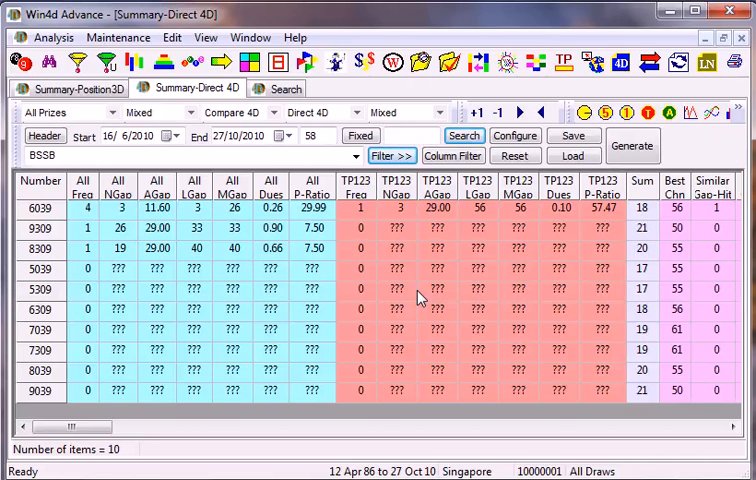
pyautogui.moveTo(596, 350)
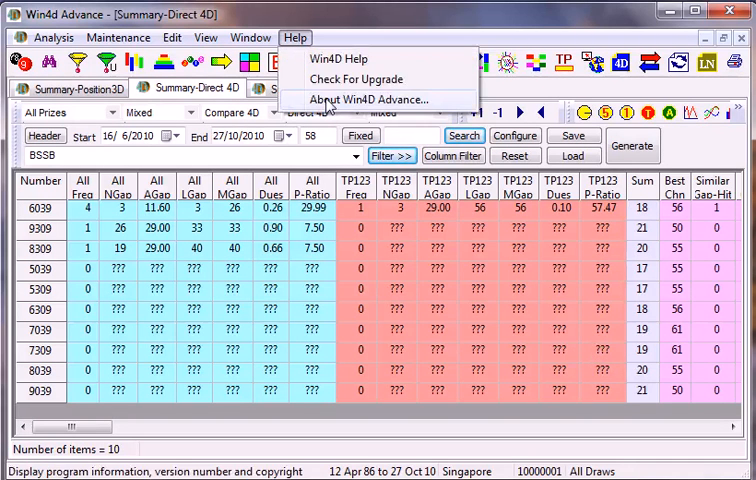
pyautogui.click(372, 99)
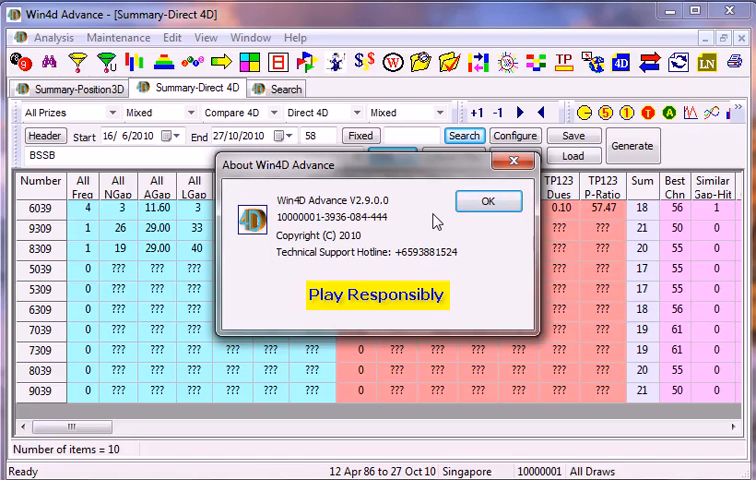
pyautogui.click(488, 201)
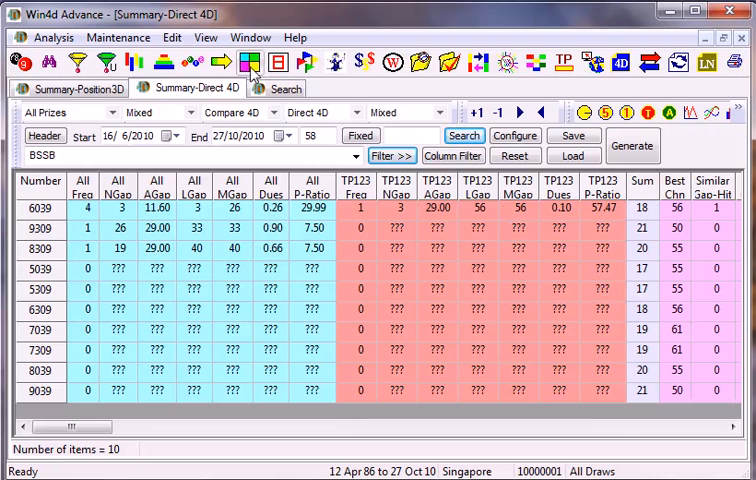
# Close the Position3D and Direct 4D summary windows.
pyautogui.click(75, 88)
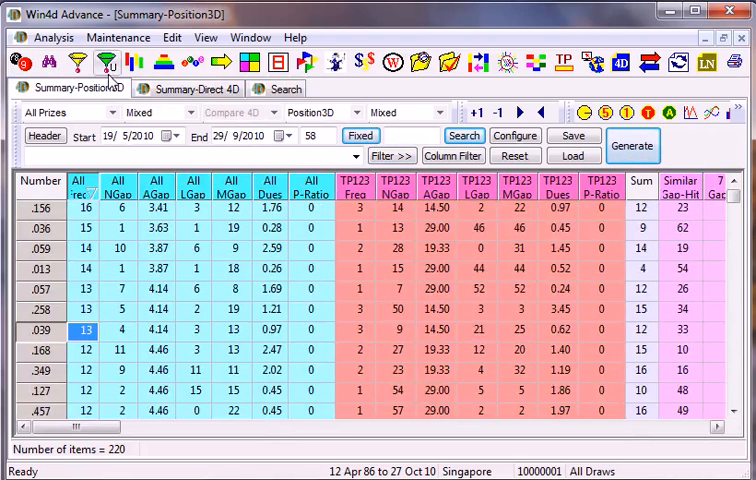
pyautogui.click(195, 88)
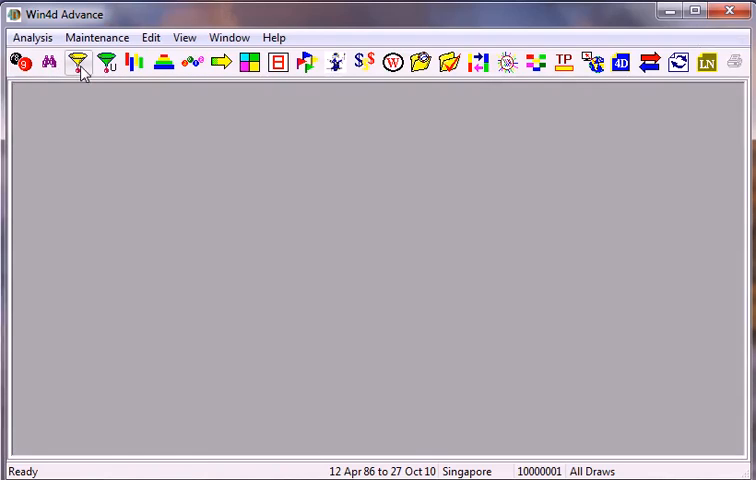
# Open a new Position3D summary, load the saved 70-draw settings, and view the .156 hit pattern statistic.
pyautogui.click(78, 62)
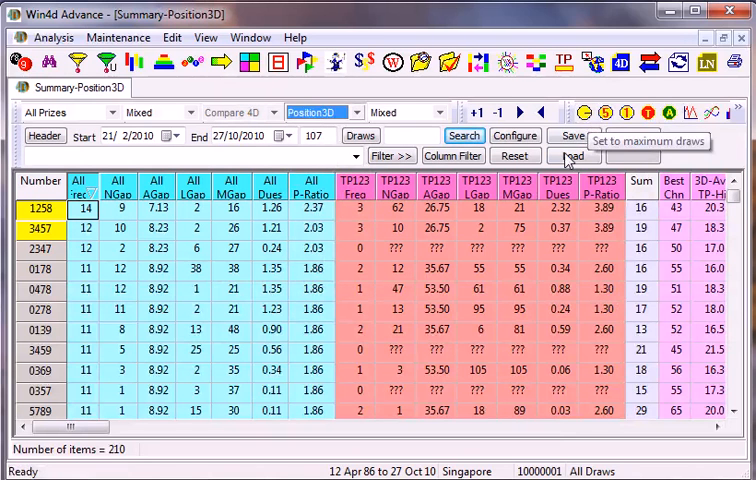
pyautogui.click(632, 145)
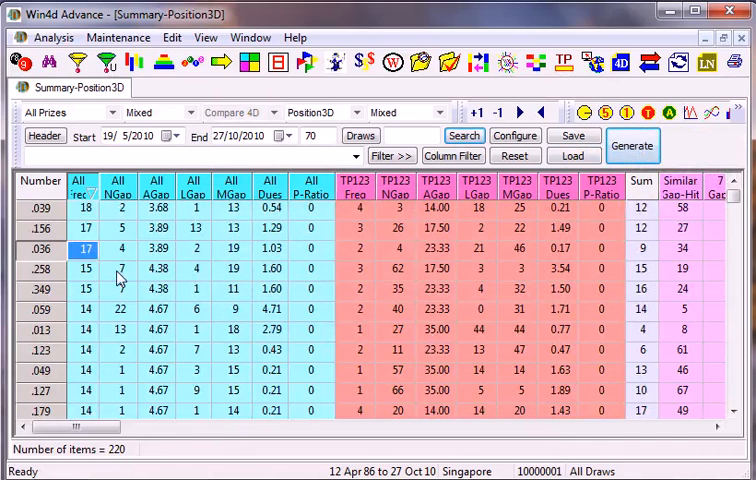
pyautogui.click(118, 268)
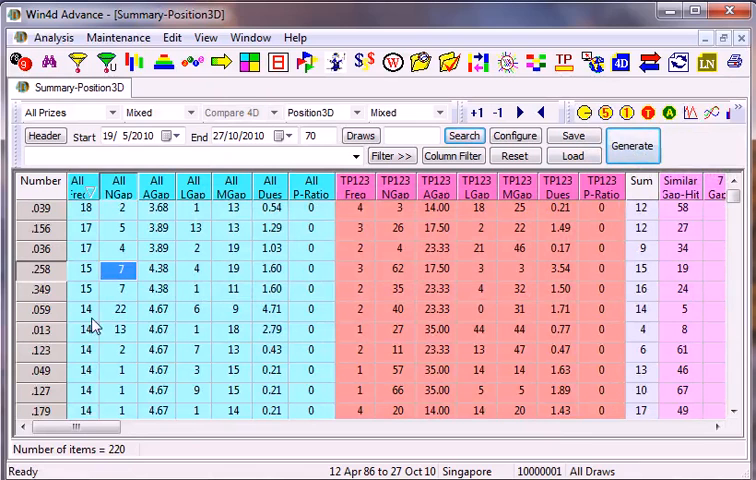
pyautogui.click(86, 228)
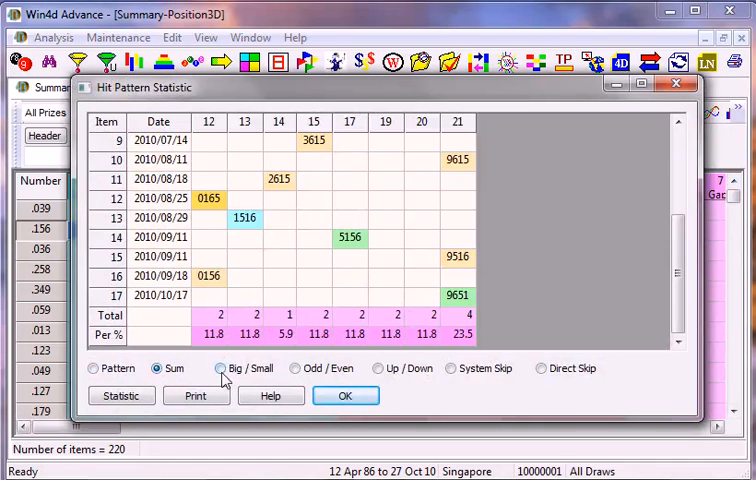
pyautogui.click(221, 368)
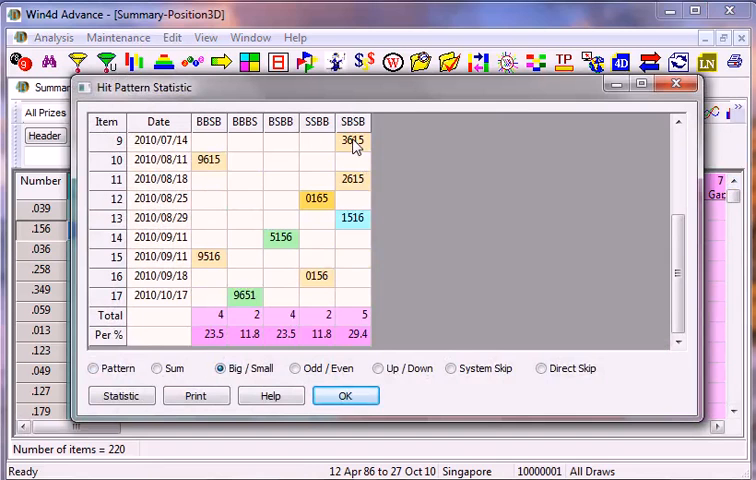
pyautogui.moveTo(363, 297)
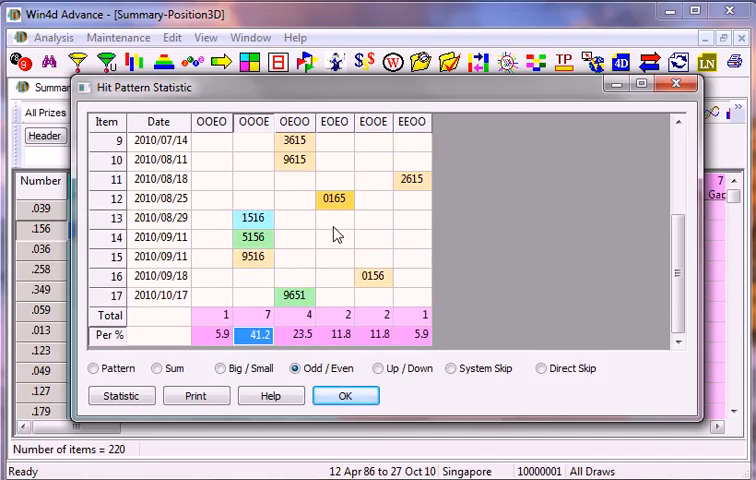
pyautogui.click(345, 395)
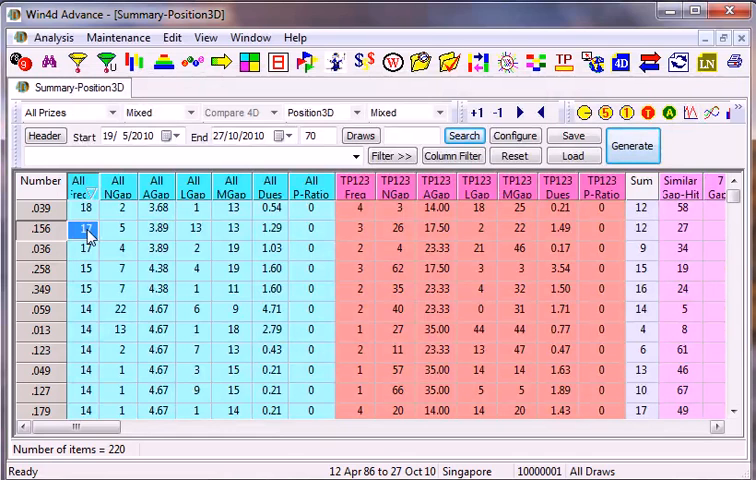
# Open the .156 set's actions, then check its Odd/Even hit pattern breakdown and close it.
pyautogui.rightClick(85, 230)
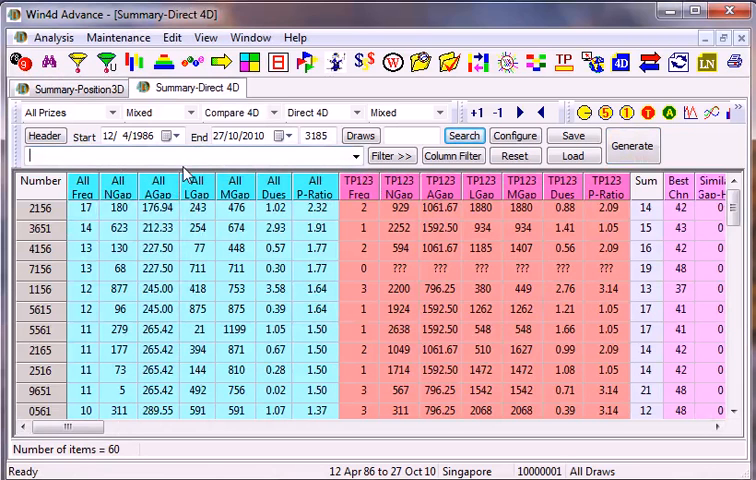
pyautogui.click(72, 87)
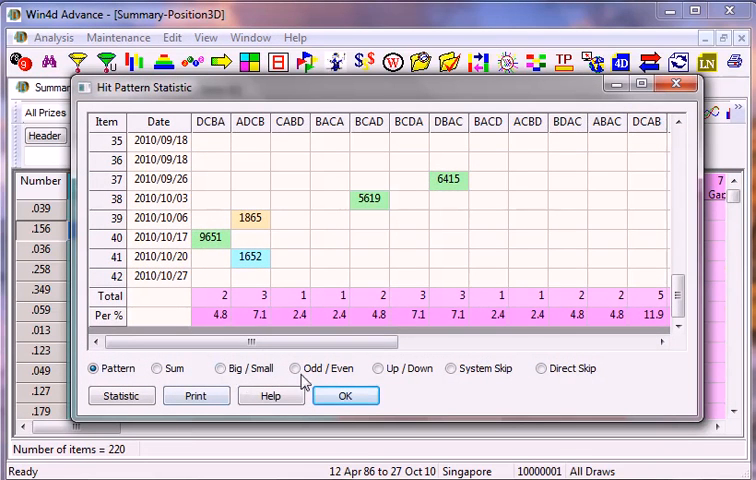
pyautogui.click(296, 368)
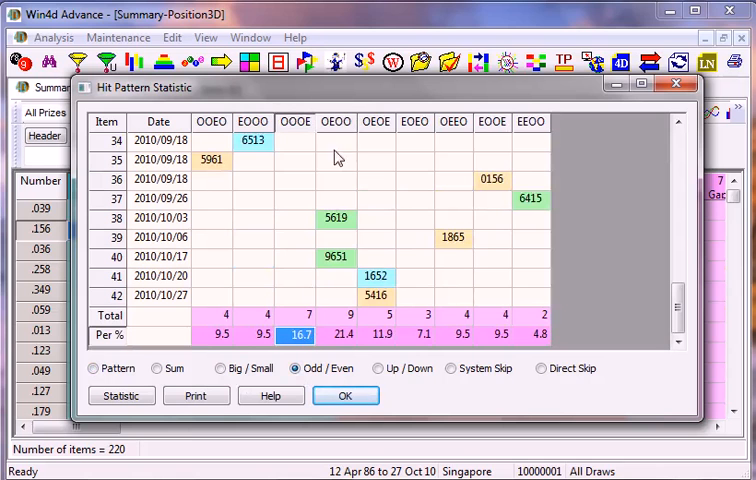
pyautogui.click(345, 395)
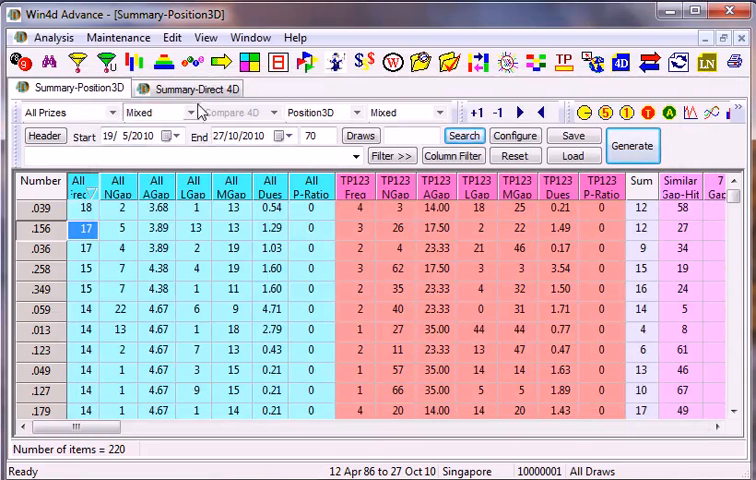
# Filter the Direct 4D summary by odd/even pattern OOOE, leaving ten numbers led by 7156.
pyautogui.click(190, 88)
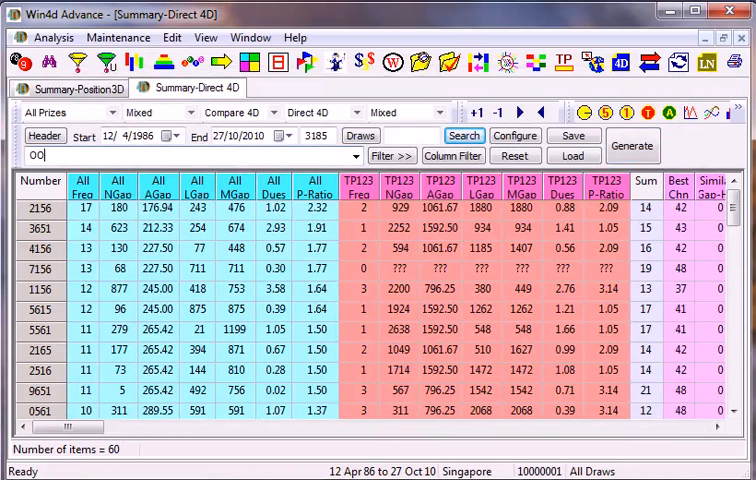
pyautogui.write('0')
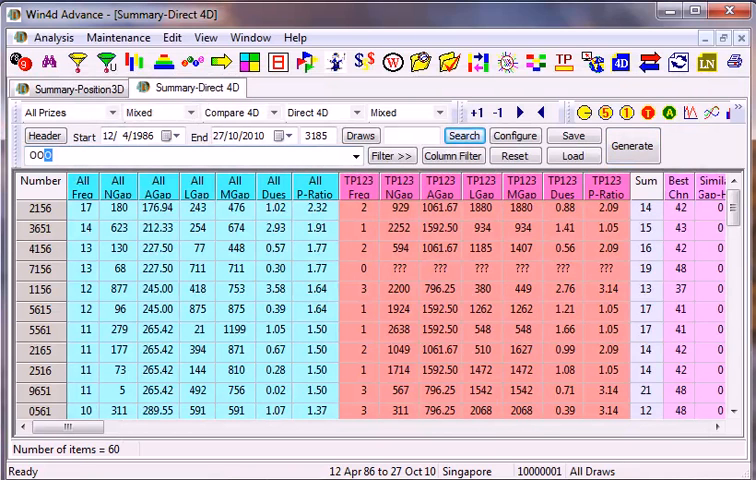
pyautogui.press('BackSpace')
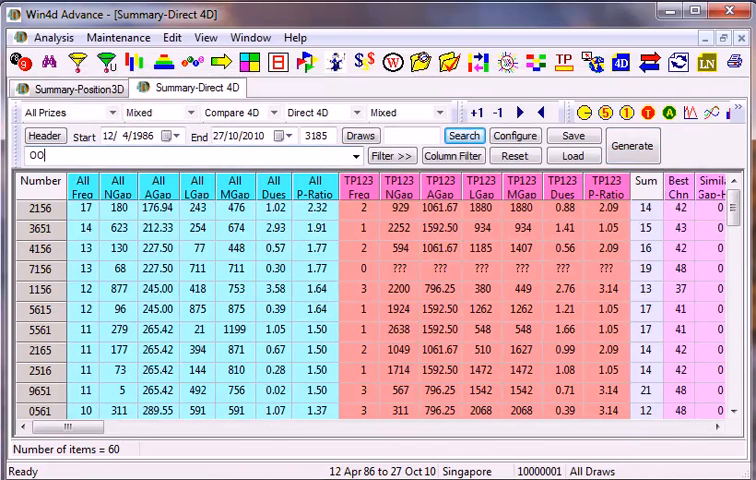
pyautogui.write('OE')
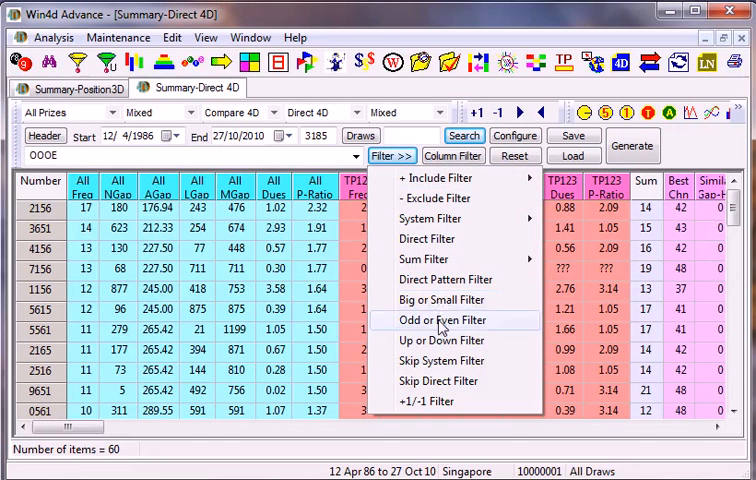
pyautogui.click(447, 320)
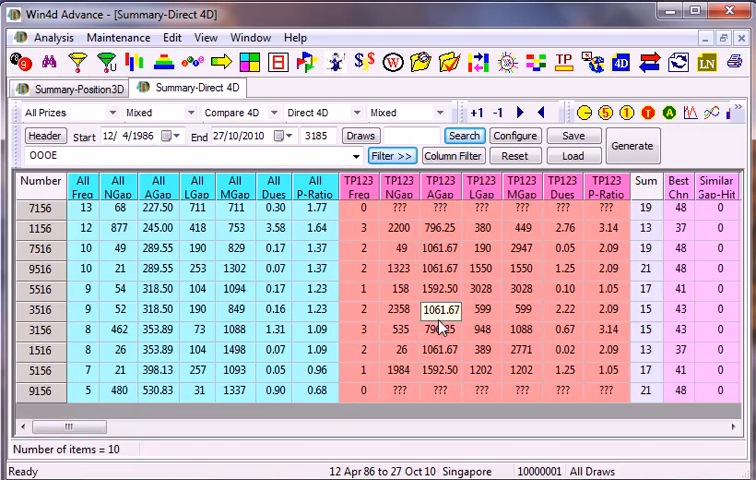